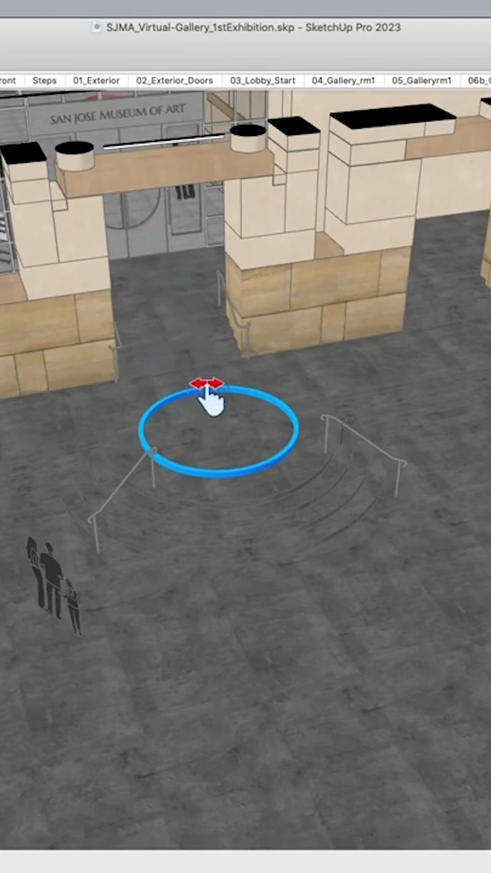
pyautogui.moveTo(184, 267)
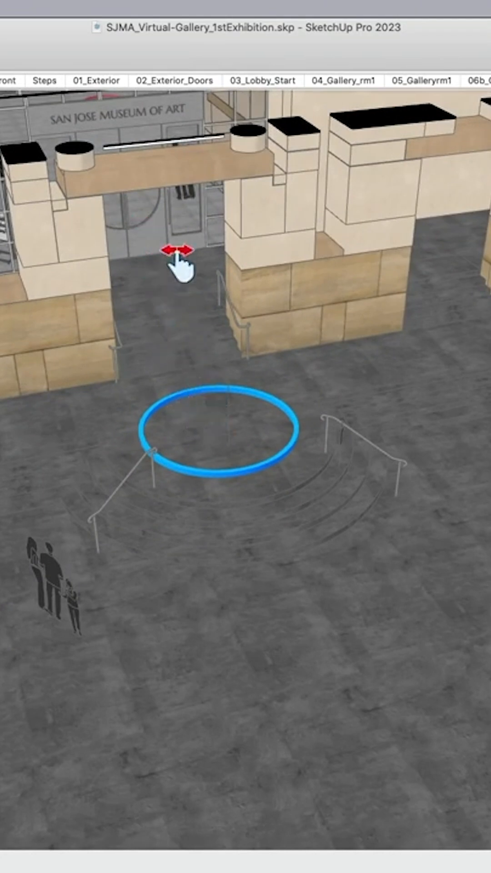